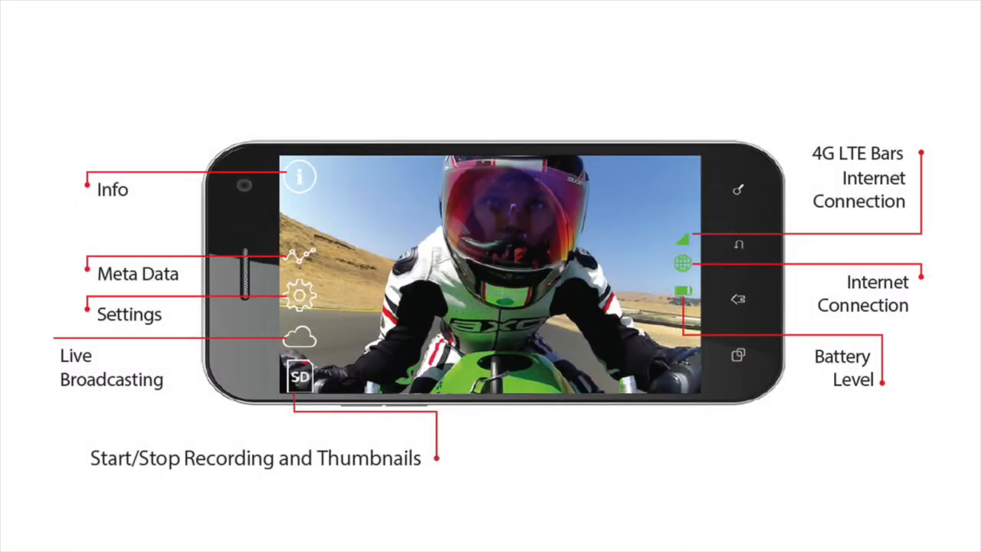
- Open the Camera Information screen showing camera name LICEgoLS2 and its description
click(298, 176)
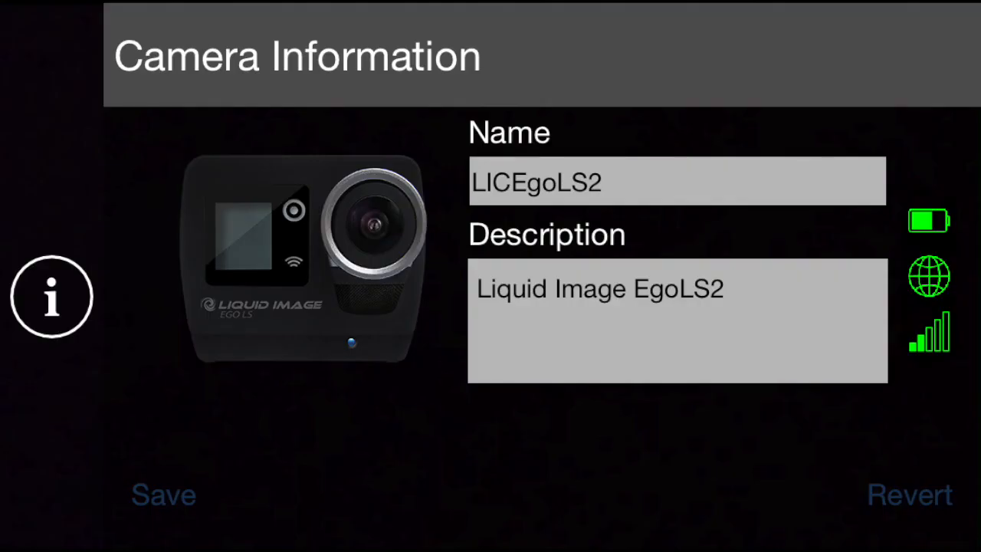